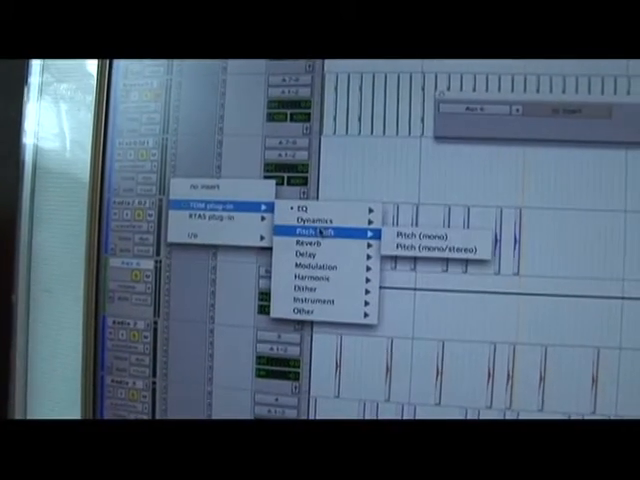
# - Assign the Audio 2 track's send to Bus 31-32
pyautogui.click(425, 237)
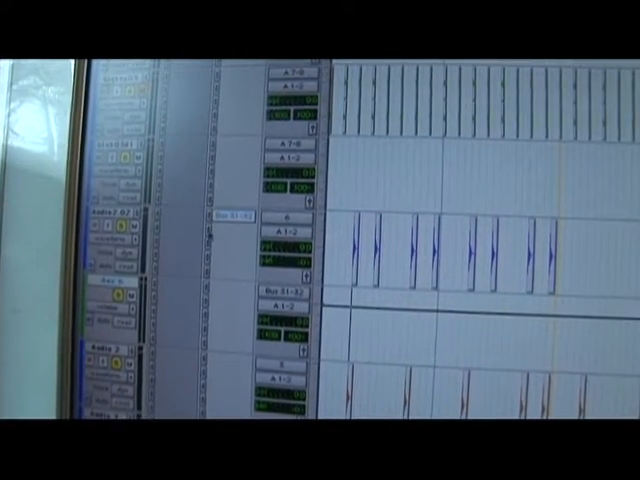
pyautogui.click(228, 215)
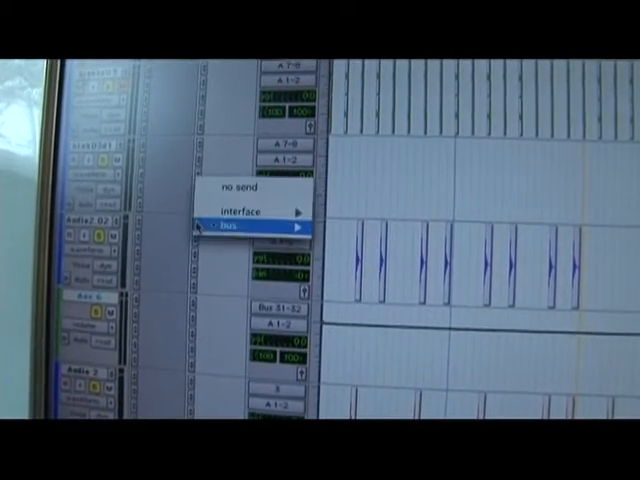
pyautogui.click(228, 231)
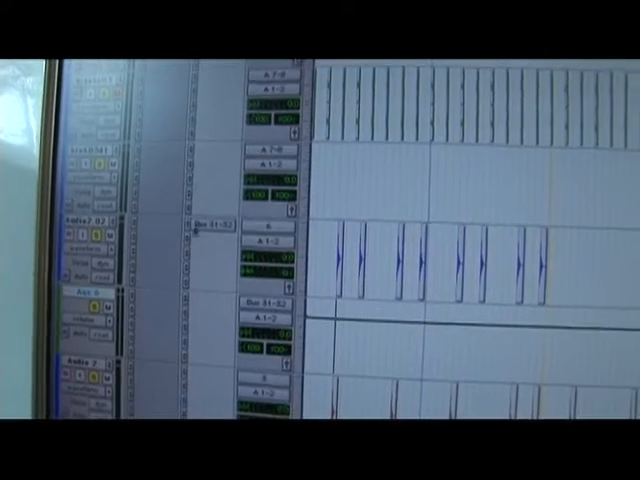